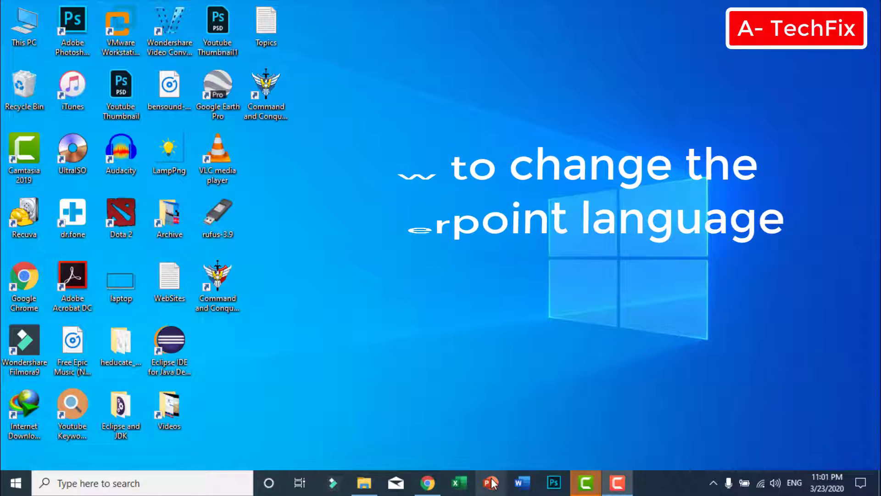
- Launch PowerPoint from the taskbar and open its Options window
{"action": "left_click", "coordinate": [489, 481]}
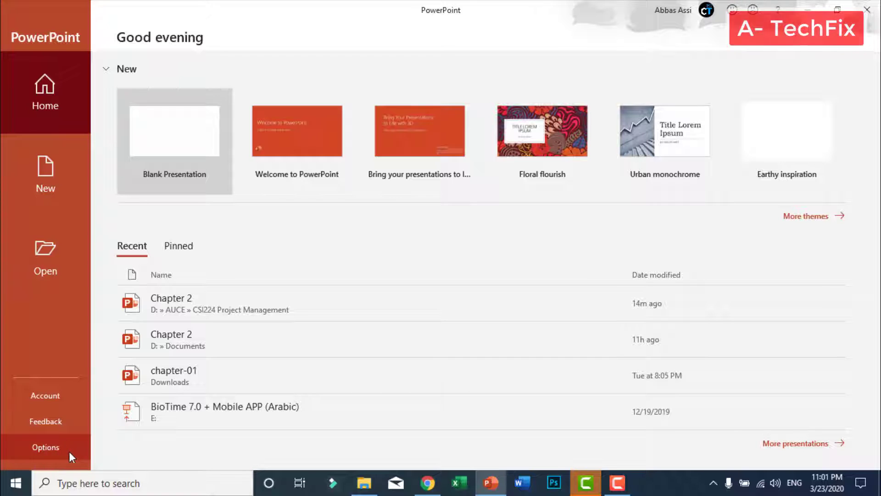
{"action": "left_click", "coordinate": [45, 447]}
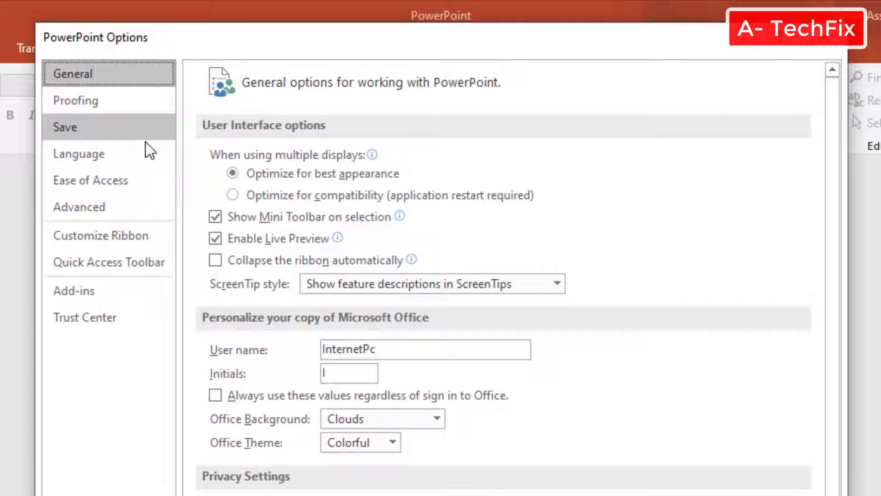
- Show the Language section of PowerPoint Options, listing display and authoring languages
{"action": "left_click", "coordinate": [92, 154]}
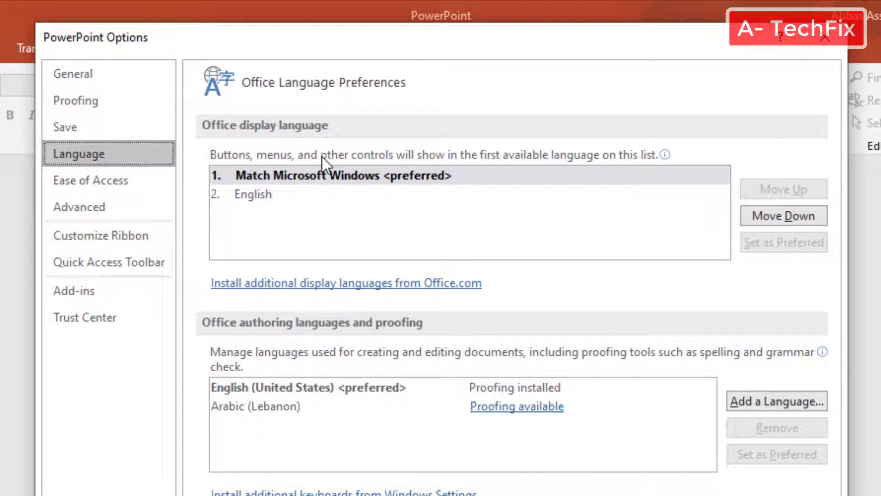
{"action": "mouse_move", "coordinate": [240, 199]}
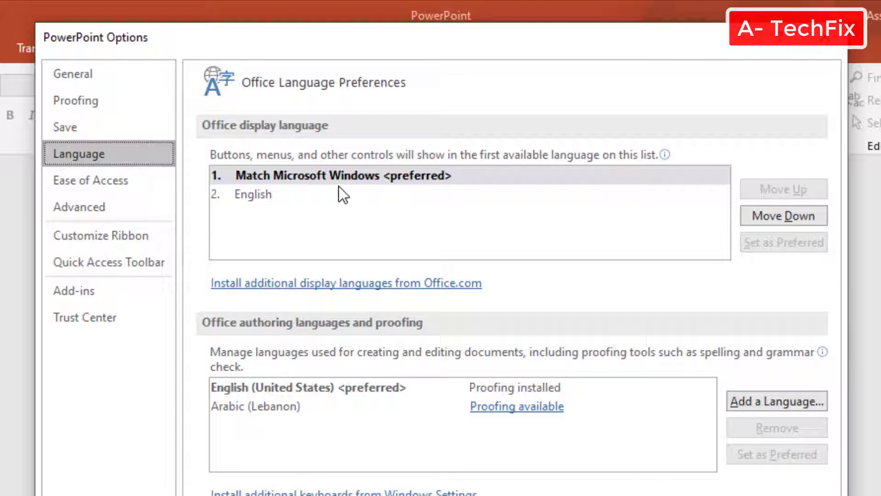
{"action": "mouse_move", "coordinate": [321, 200]}
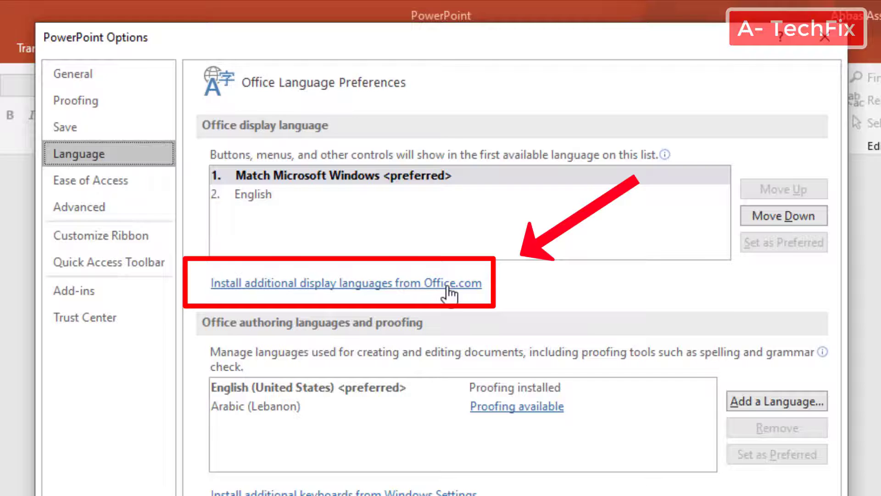
- Install French as an additional display language from Office.com
{"action": "left_click", "coordinate": [346, 284]}
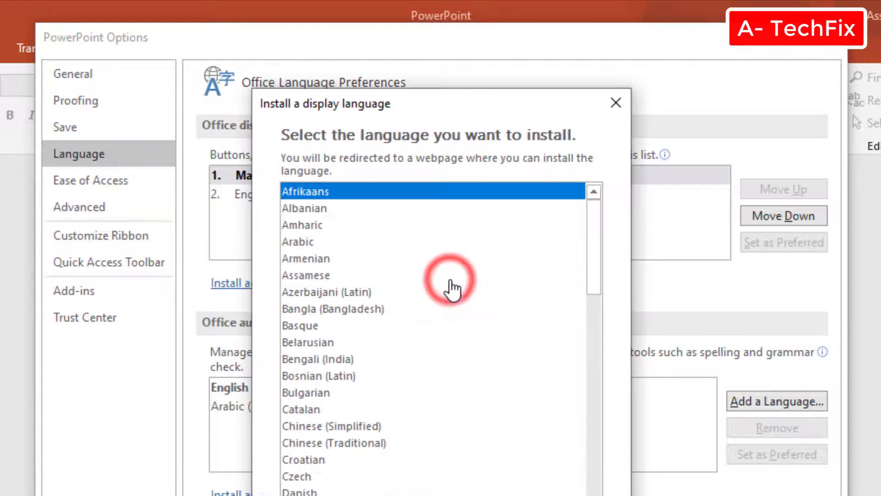
{"action": "mouse_move", "coordinate": [336, 255]}
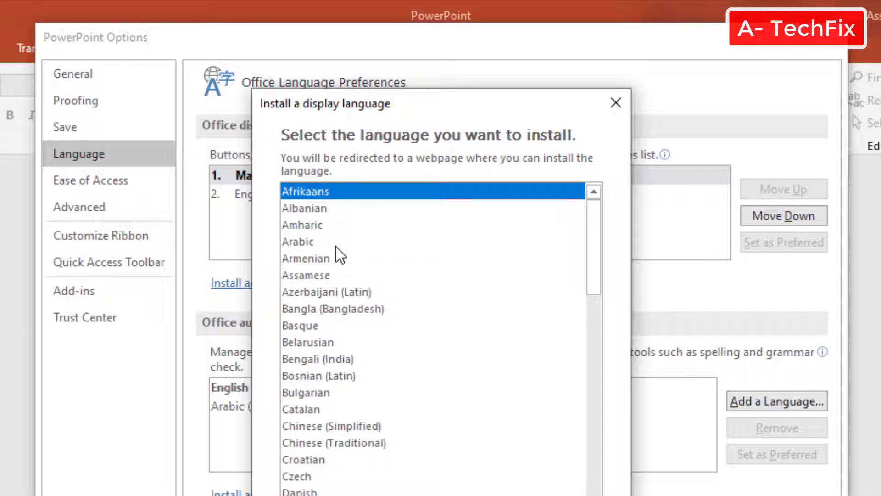
{"action": "mouse_move", "coordinate": [328, 276]}
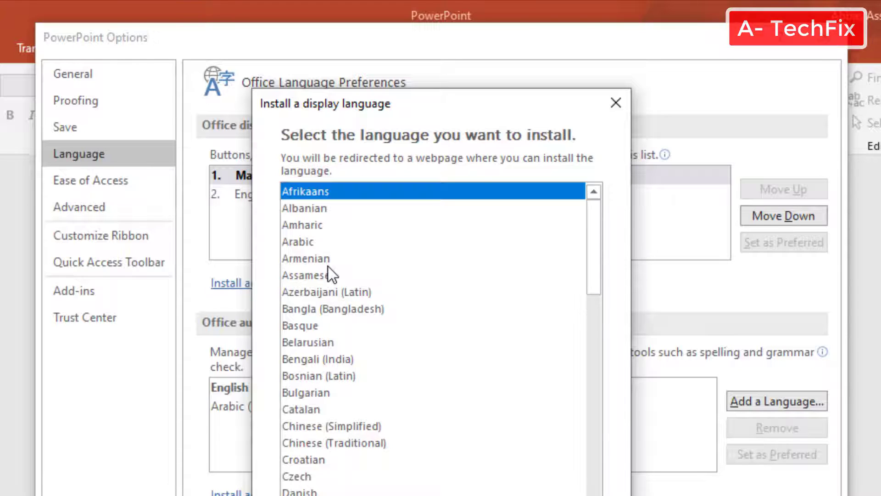
{"action": "mouse_move", "coordinate": [547, 279]}
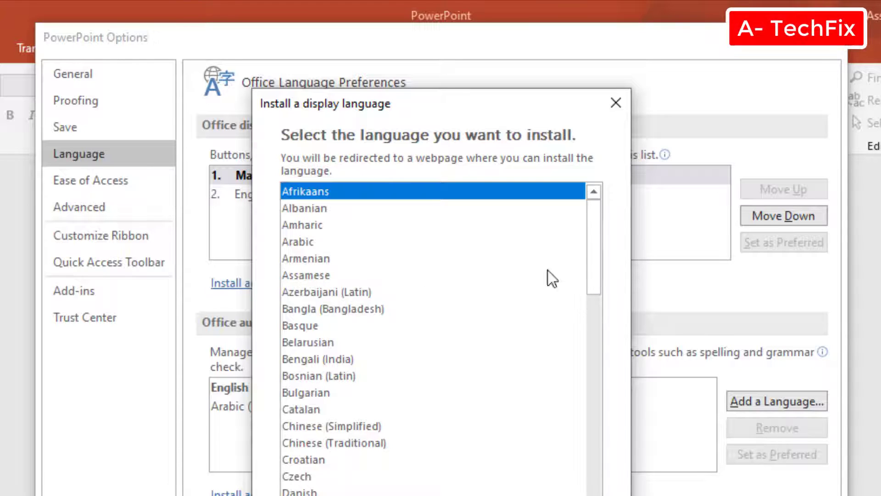
{"action": "scroll", "scroll_direction": "down", "scroll_amount": 3}
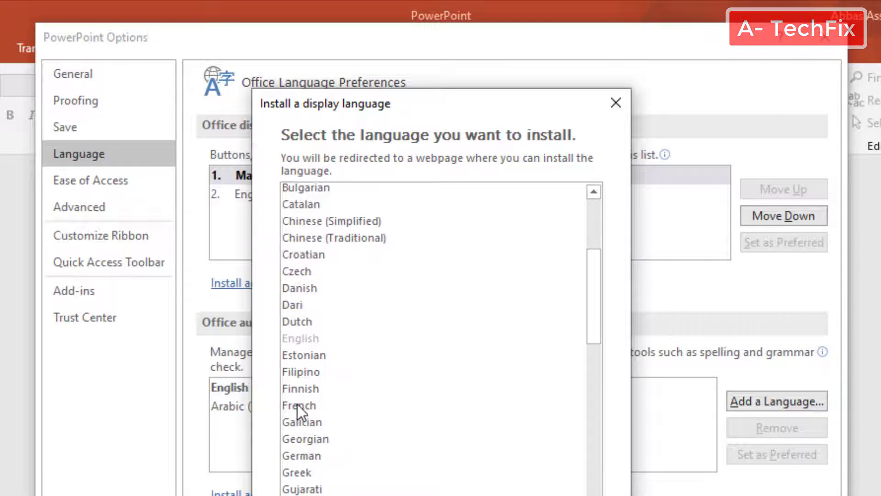
{"action": "left_click", "coordinate": [298, 405]}
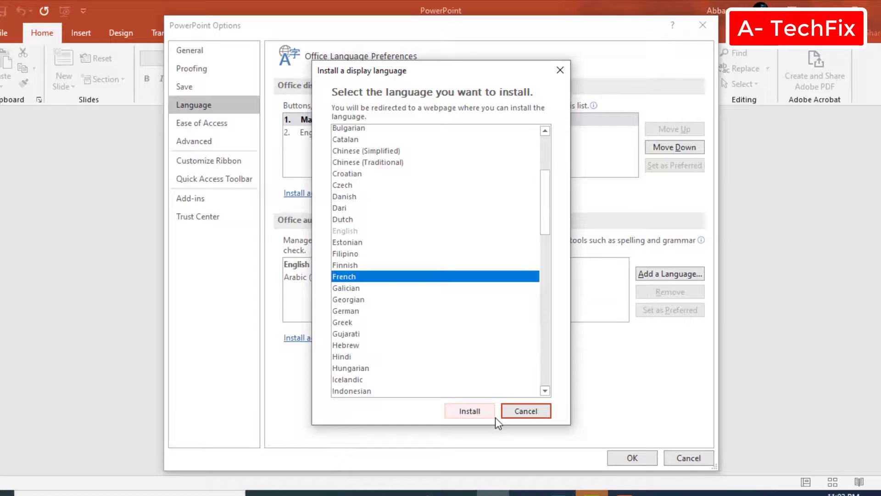
{"action": "left_click", "coordinate": [470, 411]}
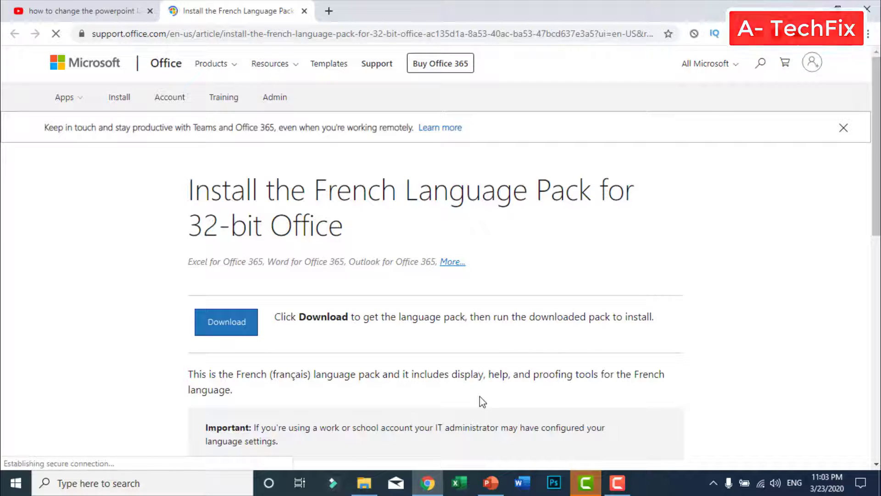
{"action": "mouse_move", "coordinate": [420, 382]}
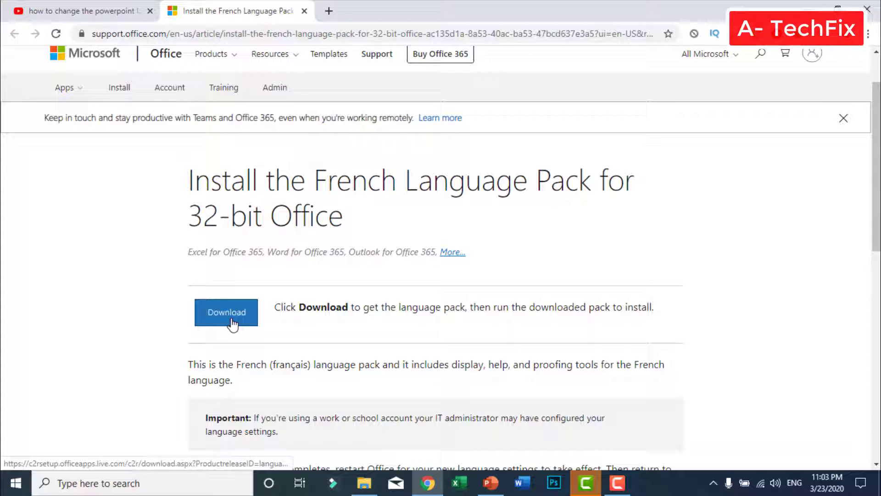
- Download the 32-bit French Language Pack, cancel the duplicate download, and return to PowerPoint
{"action": "left_click", "coordinate": [225, 312]}
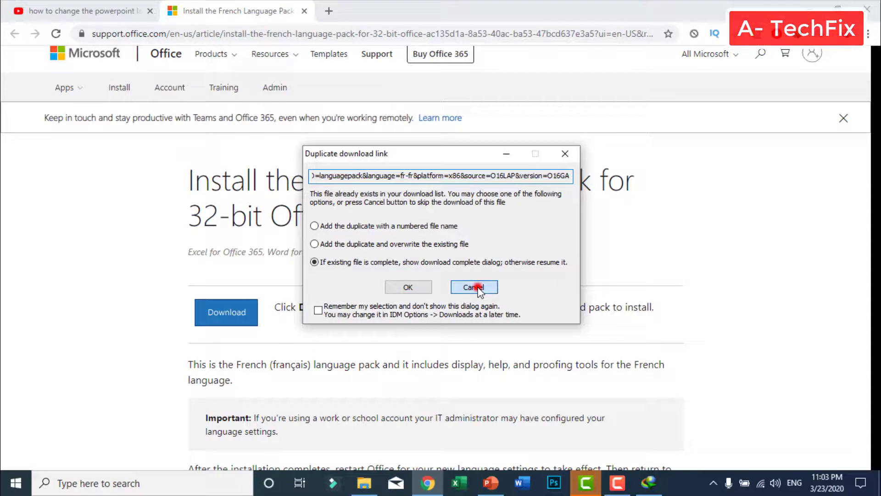
{"action": "left_click", "coordinate": [473, 287]}
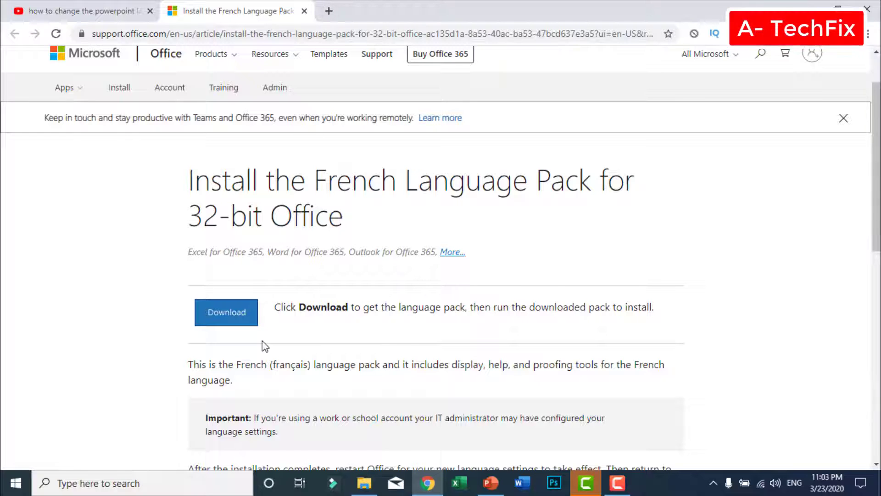
{"action": "mouse_move", "coordinate": [292, 339]}
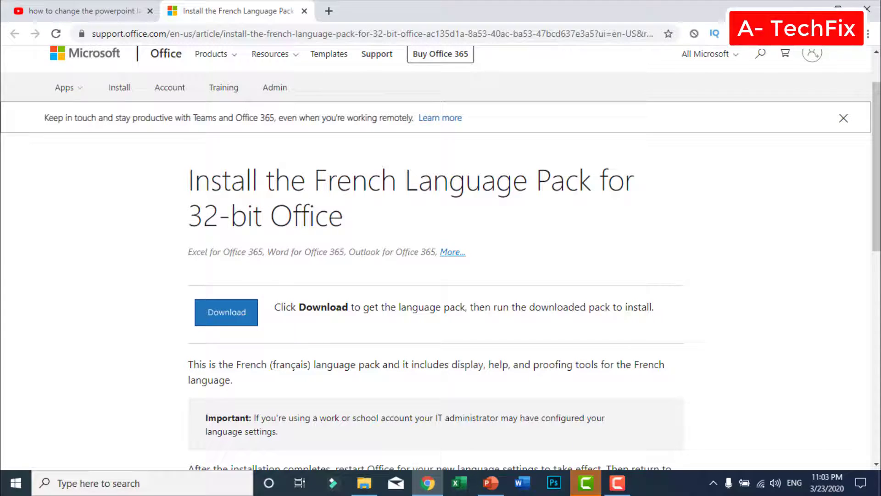
{"action": "left_click", "coordinate": [490, 495]}
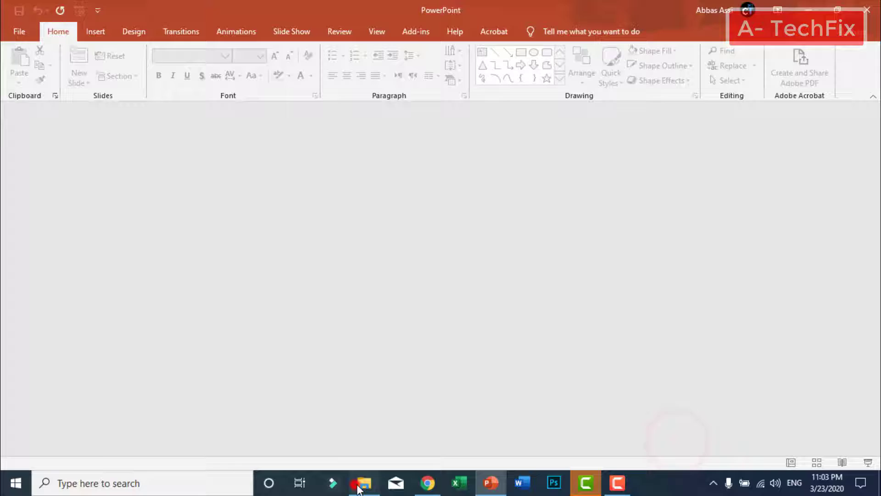
- Run the setuplanguagepack fr-fr installer from D:\Programs in File Explorer
{"action": "left_click", "coordinate": [364, 483]}
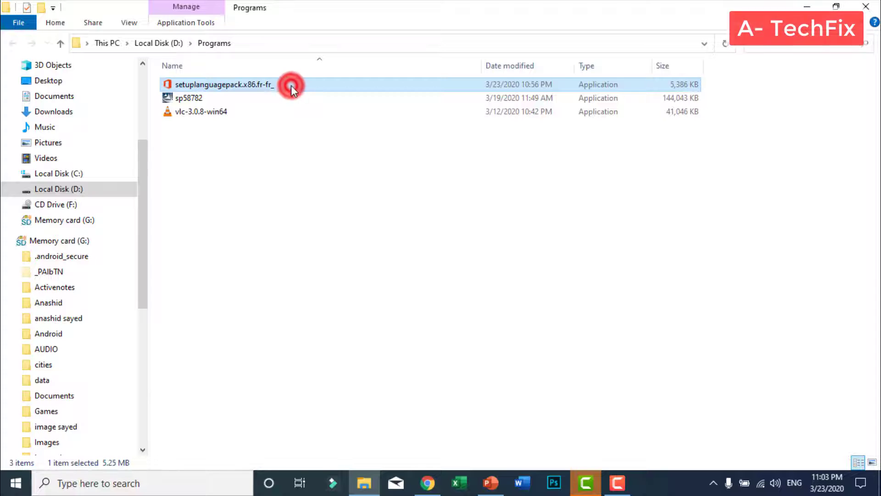
{"action": "double_click", "coordinate": [224, 85]}
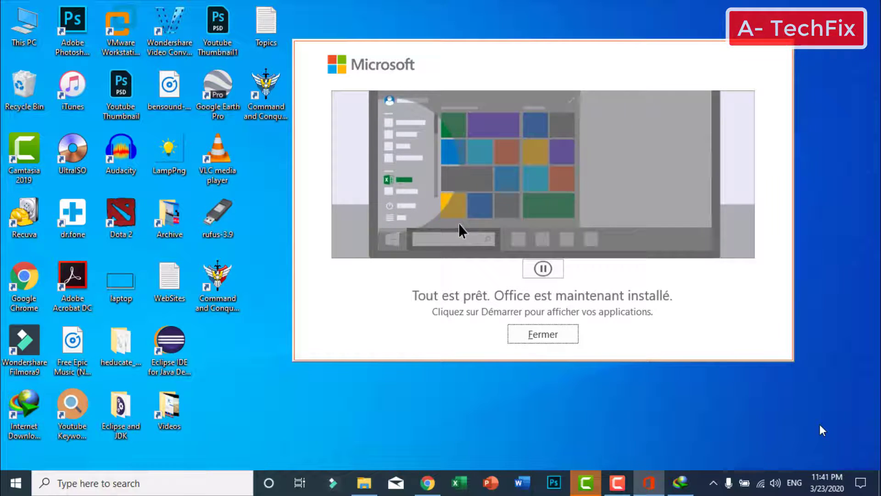
{"action": "mouse_move", "coordinate": [669, 310]}
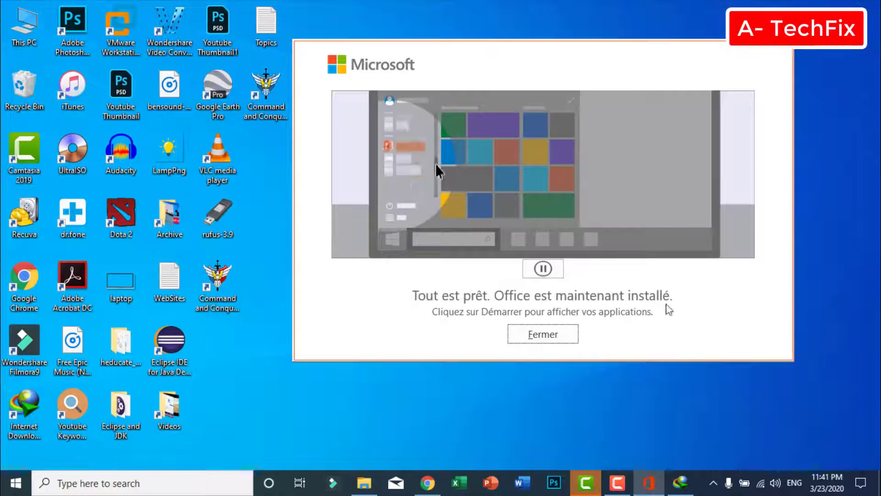
- Close the installer, relaunch PowerPoint maximised, and start a blank presentation
{"action": "left_click", "coordinate": [543, 333]}
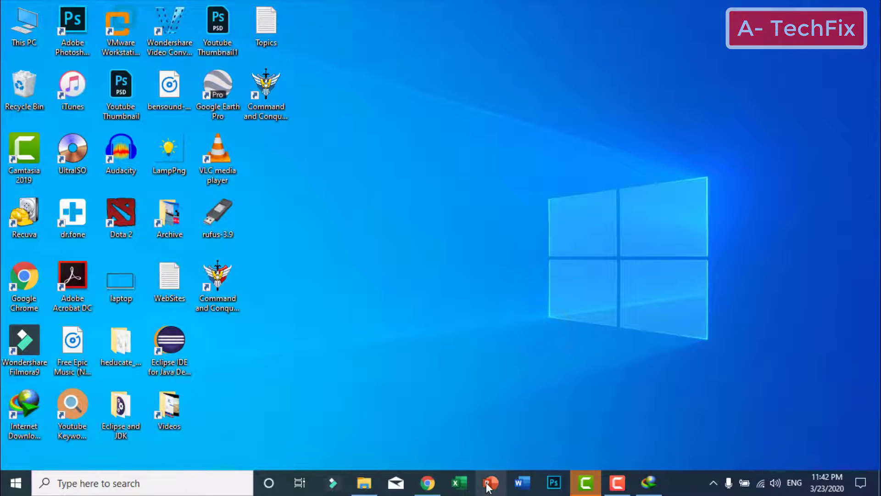
{"action": "left_click", "coordinate": [490, 483]}
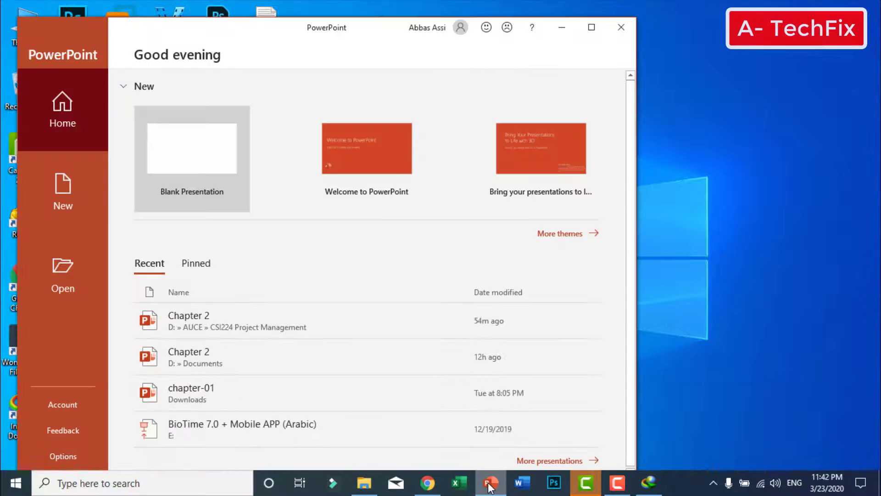
{"action": "left_click", "coordinate": [591, 27]}
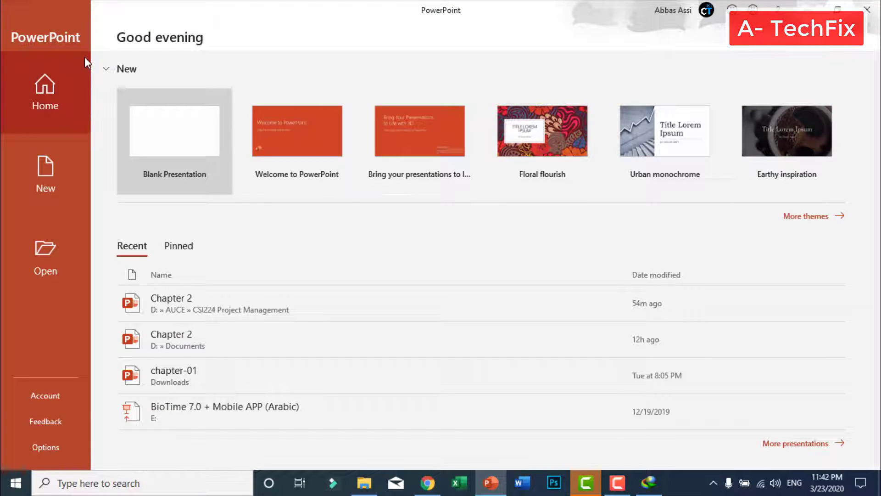
{"action": "left_click", "coordinate": [174, 132]}
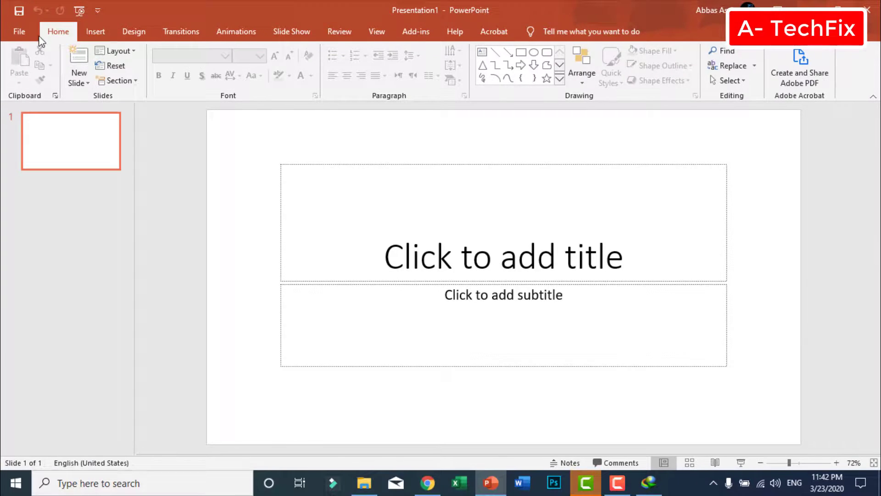
- Reopen File > Options on the Language page, now listing French [Français] third
{"action": "left_click", "coordinate": [19, 31]}
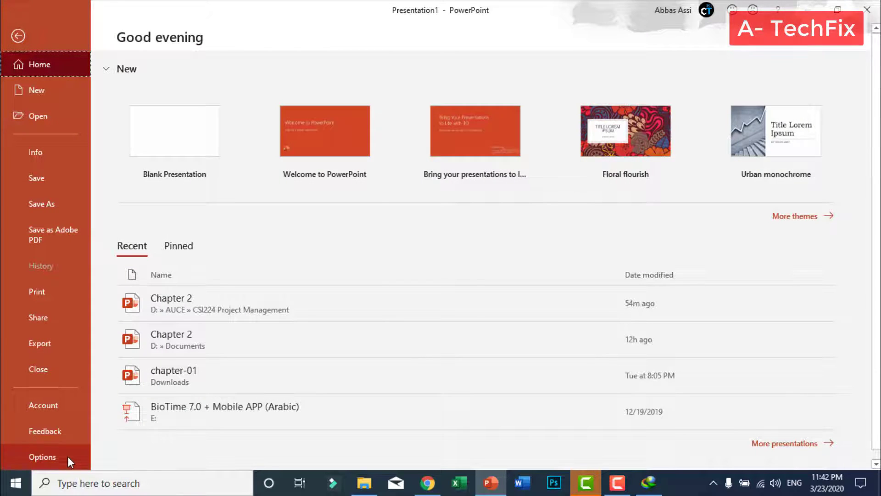
{"action": "left_click", "coordinate": [42, 456]}
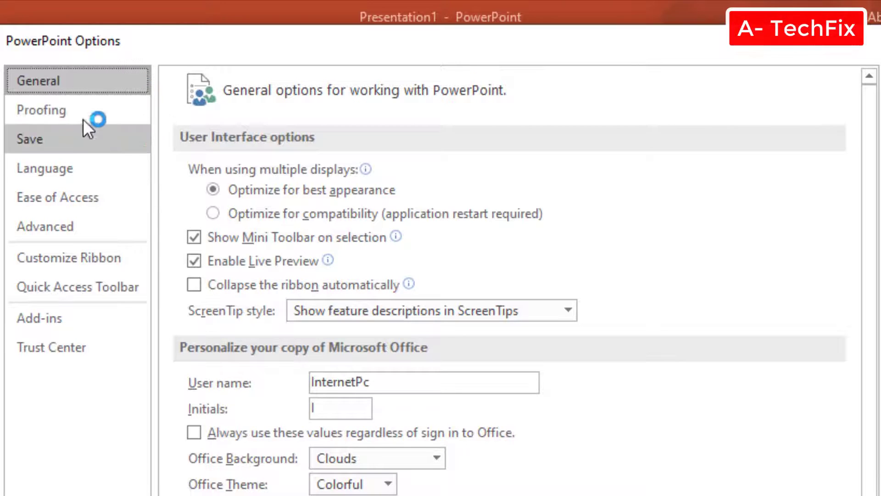
{"action": "mouse_move", "coordinate": [104, 78]}
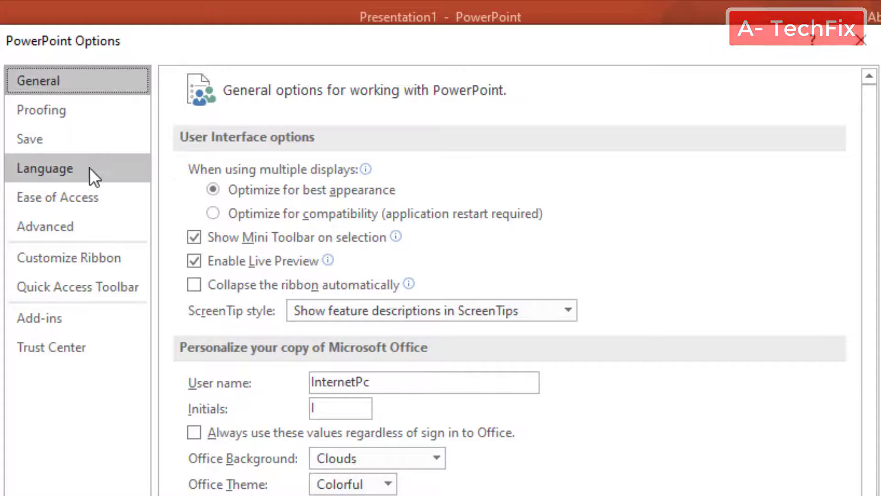
{"action": "left_click", "coordinate": [44, 168]}
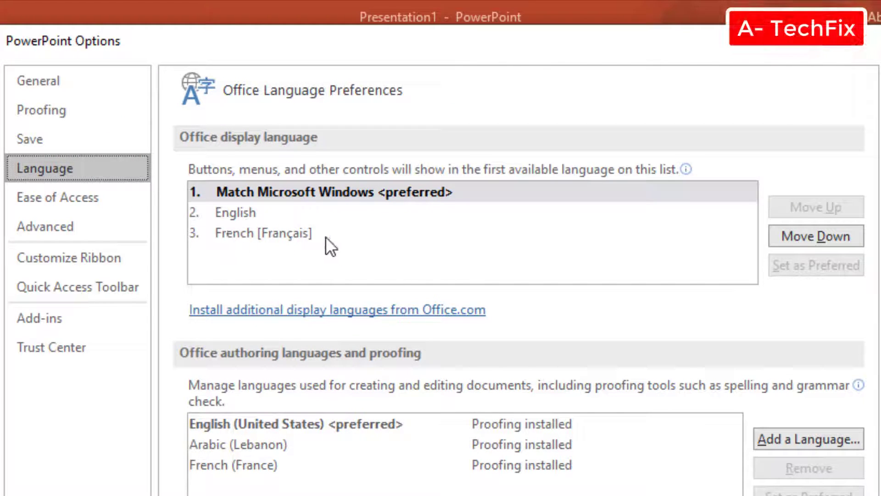
- Move French [Français] up and set it as the preferred display language
{"action": "left_click", "coordinate": [263, 233]}
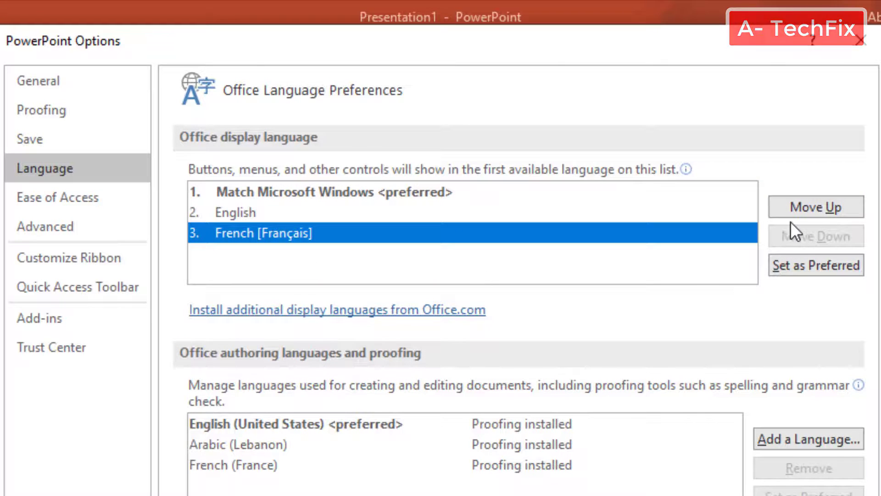
{"action": "left_click", "coordinate": [816, 207]}
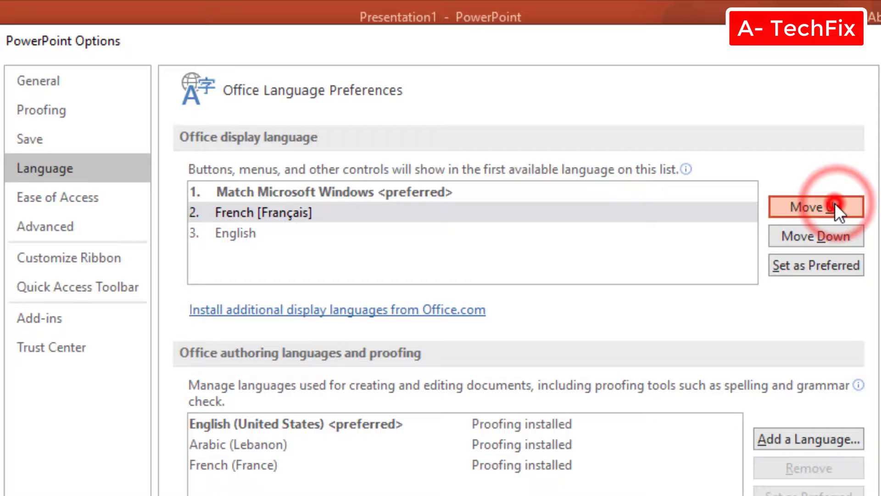
{"action": "left_click", "coordinate": [815, 209]}
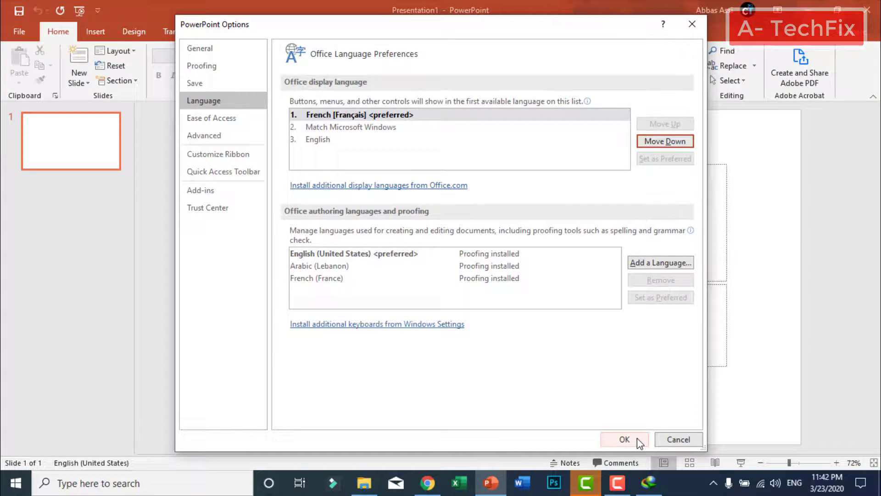
- Confirm the language change, acknowledge the restart notice, and close PowerPoint
{"action": "left_click", "coordinate": [625, 440]}
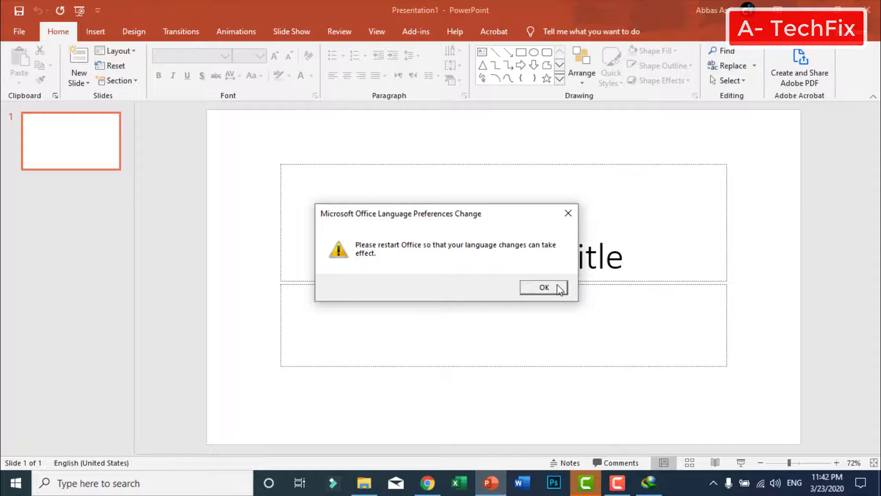
{"action": "left_click", "coordinate": [544, 288]}
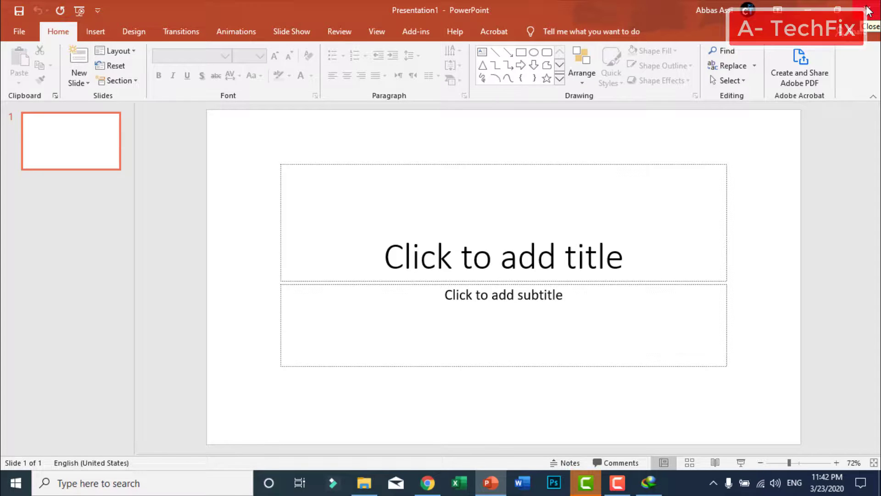
{"action": "left_click", "coordinate": [870, 8]}
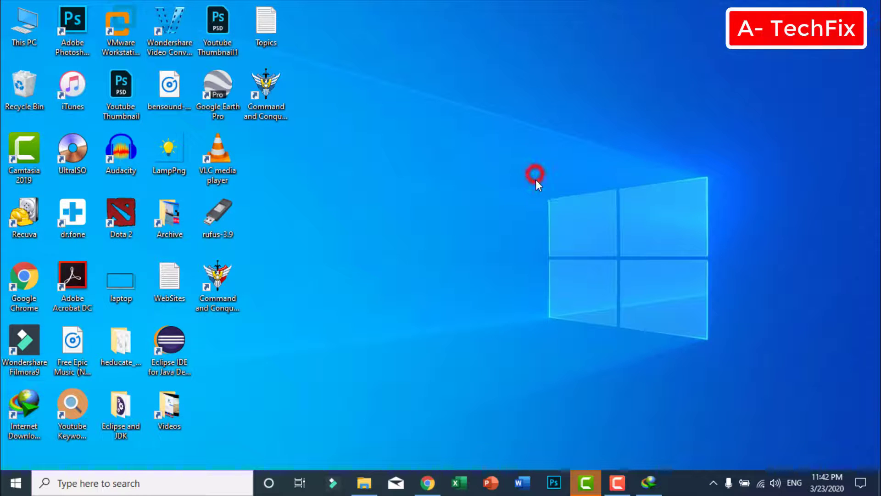
- Relaunch PowerPoint and create a Nouvelle présentation with a French interface
{"action": "left_click", "coordinate": [488, 481]}
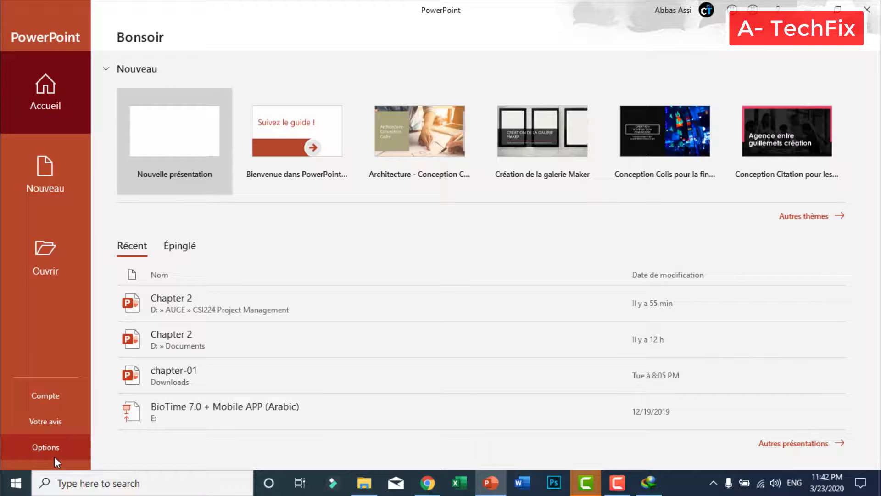
{"action": "mouse_move", "coordinate": [62, 96]}
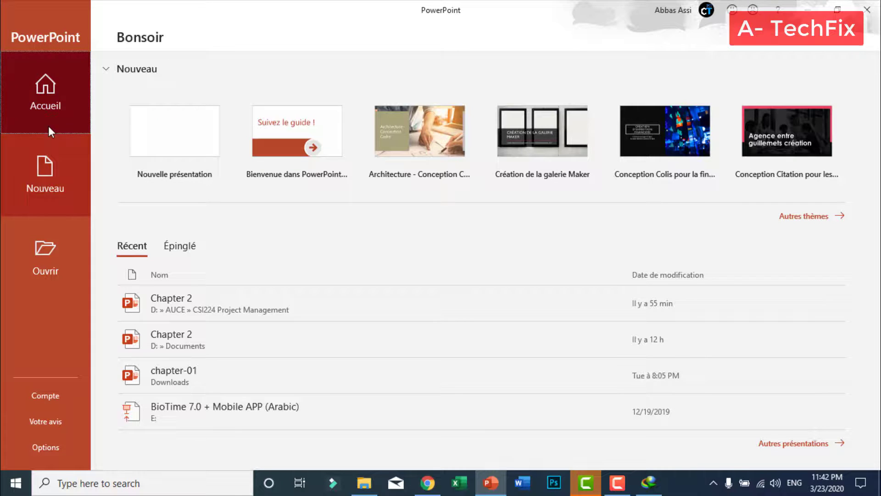
{"action": "mouse_move", "coordinate": [39, 405]}
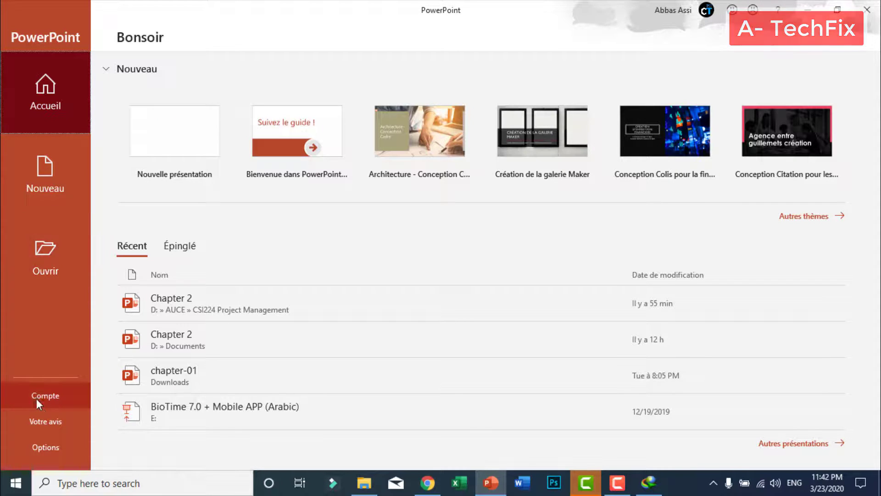
{"action": "left_click", "coordinate": [174, 131]}
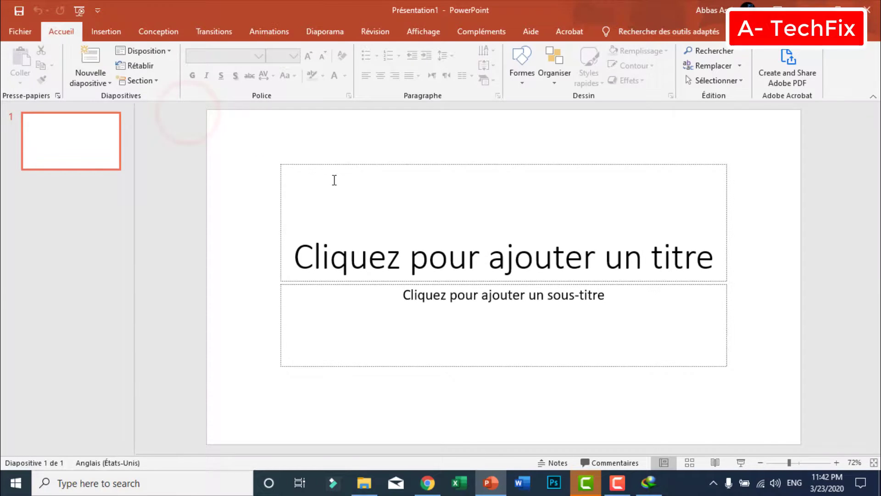